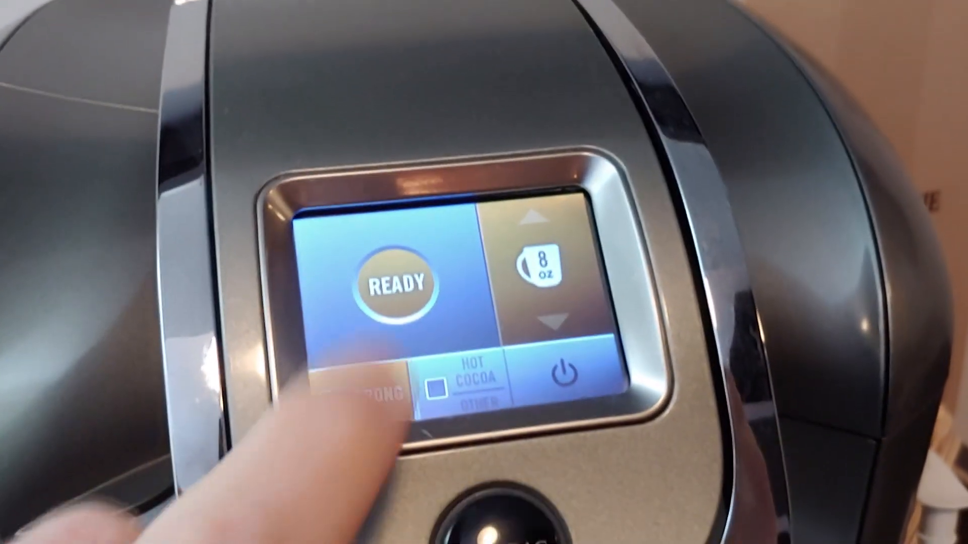
Select the brew strength setting for the 8 oz cup on the coffee machine touchscreen.
{"action": "left_click", "coordinate": [395, 282]}
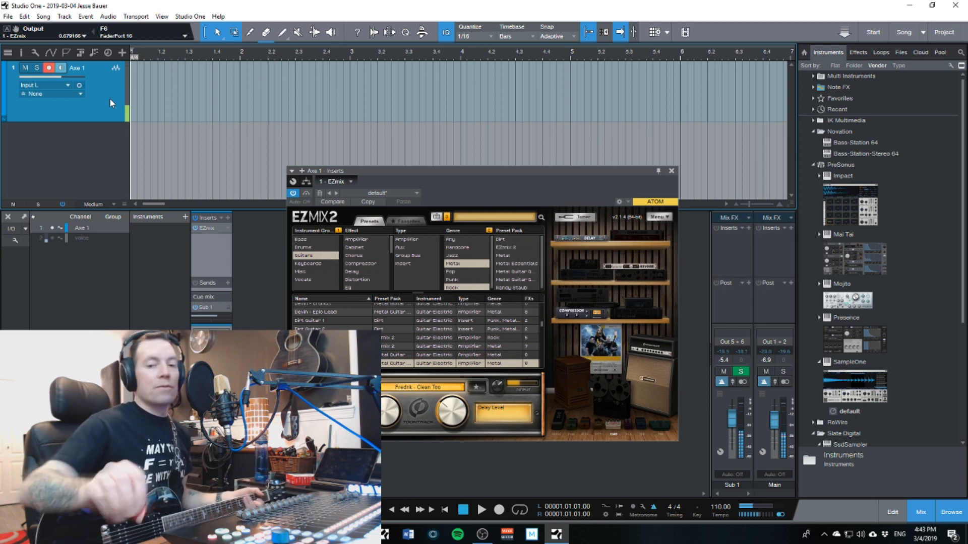
{"action": "mouse_move", "coordinate": [197, 153]}
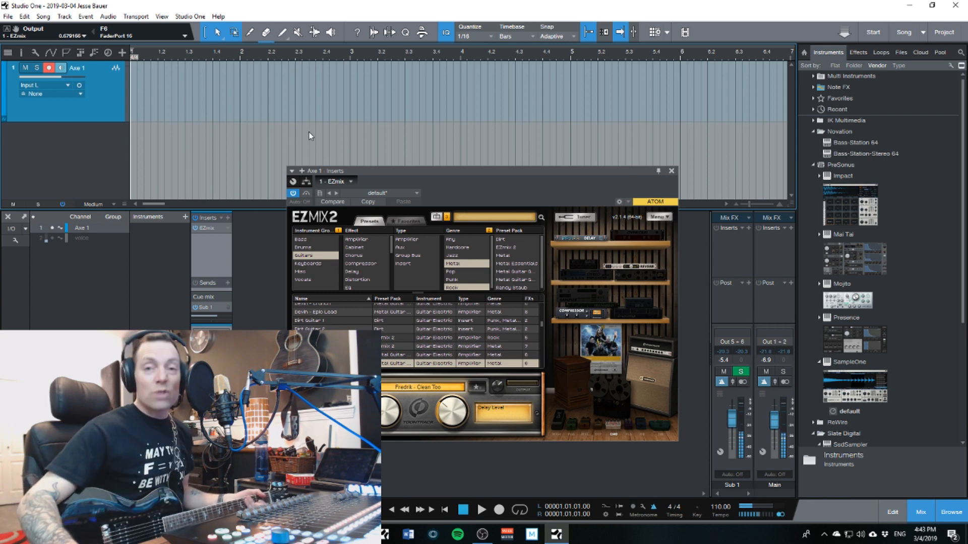
{"action": "mouse_move", "coordinate": [307, 163]}
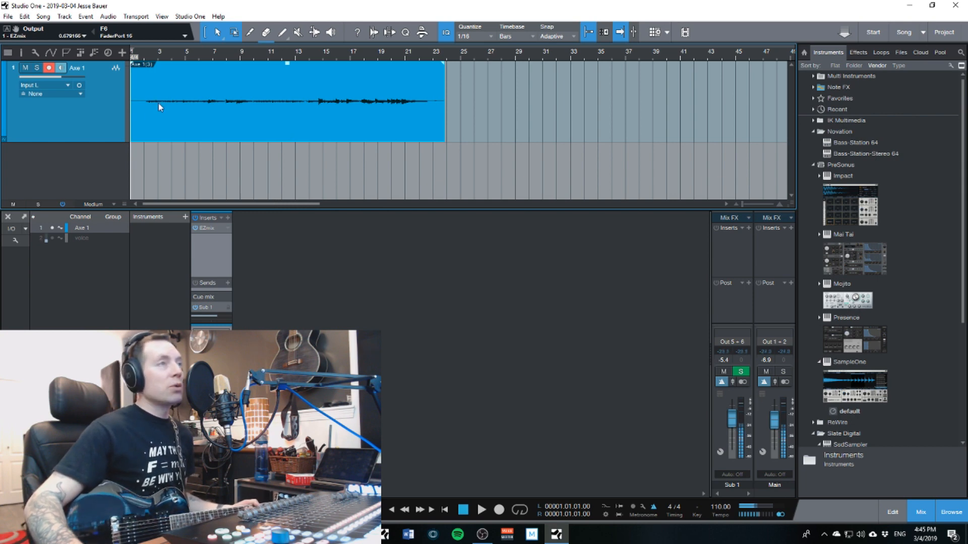
Add the VU Meter effect to the Axe 1 inserts by searching 'vu' in the effects browser.
{"action": "left_click", "coordinate": [220, 218]}
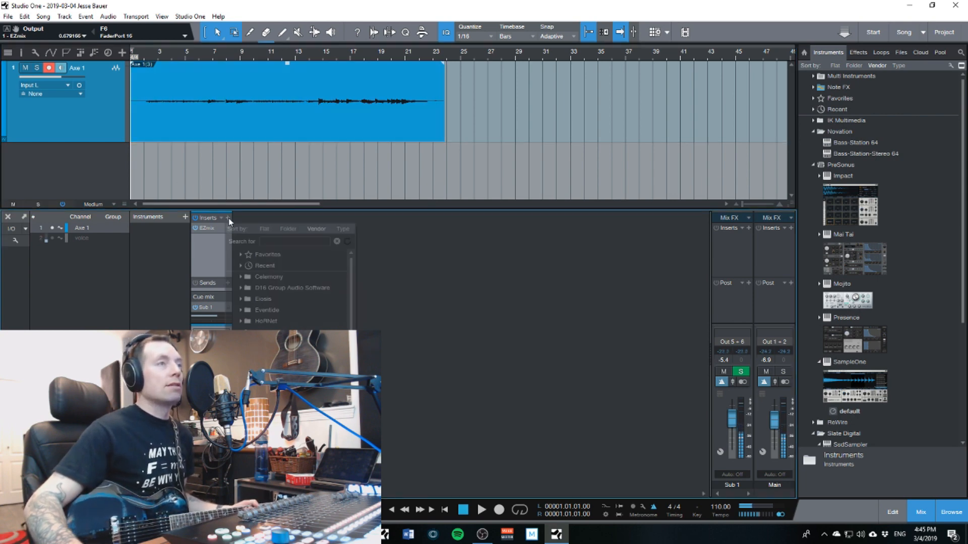
{"action": "left_click", "coordinate": [288, 241]}
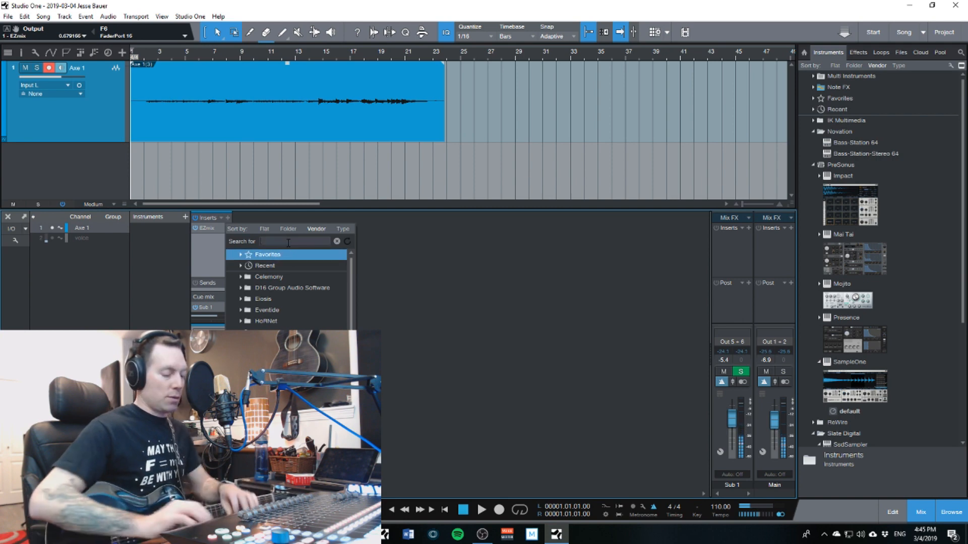
{"action": "type", "text": "vu"}
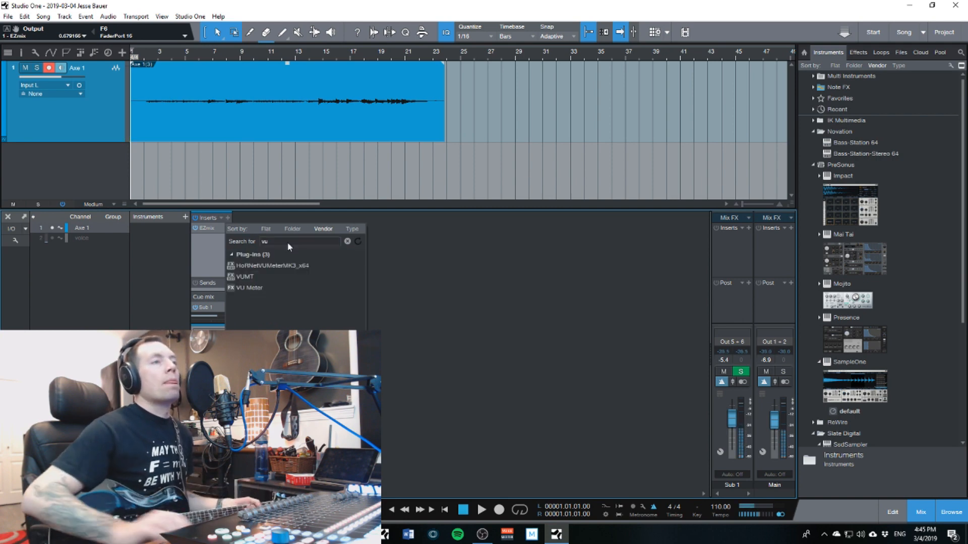
{"action": "double_click", "coordinate": [249, 287]}
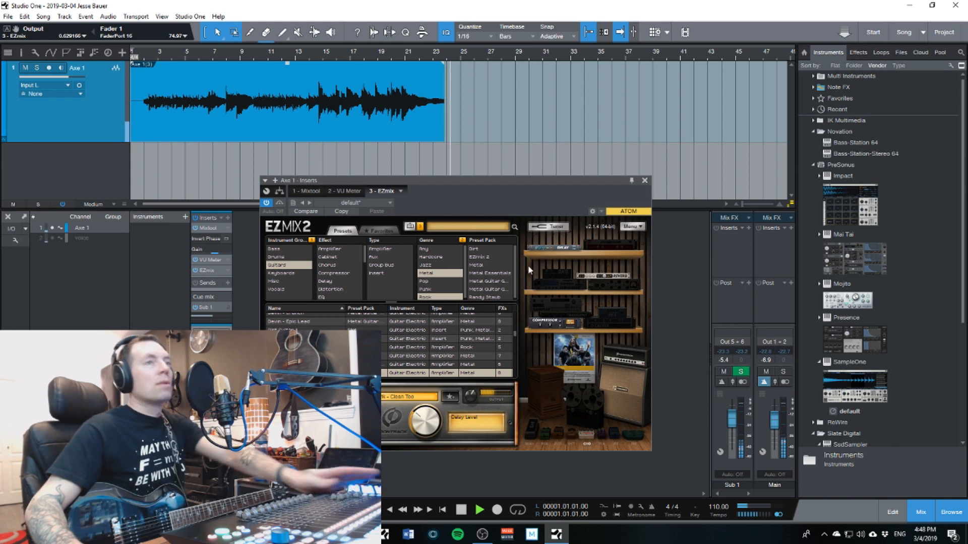
Close the Axe 1 Inserts plugin window, leaving Mixtool, VU Meter and EZmix in the chain.
{"action": "left_click", "coordinate": [644, 180]}
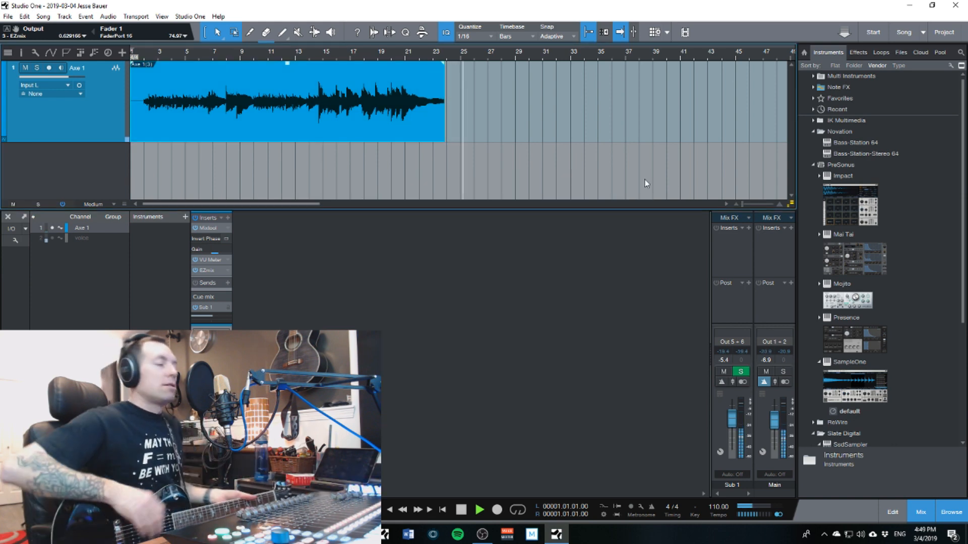